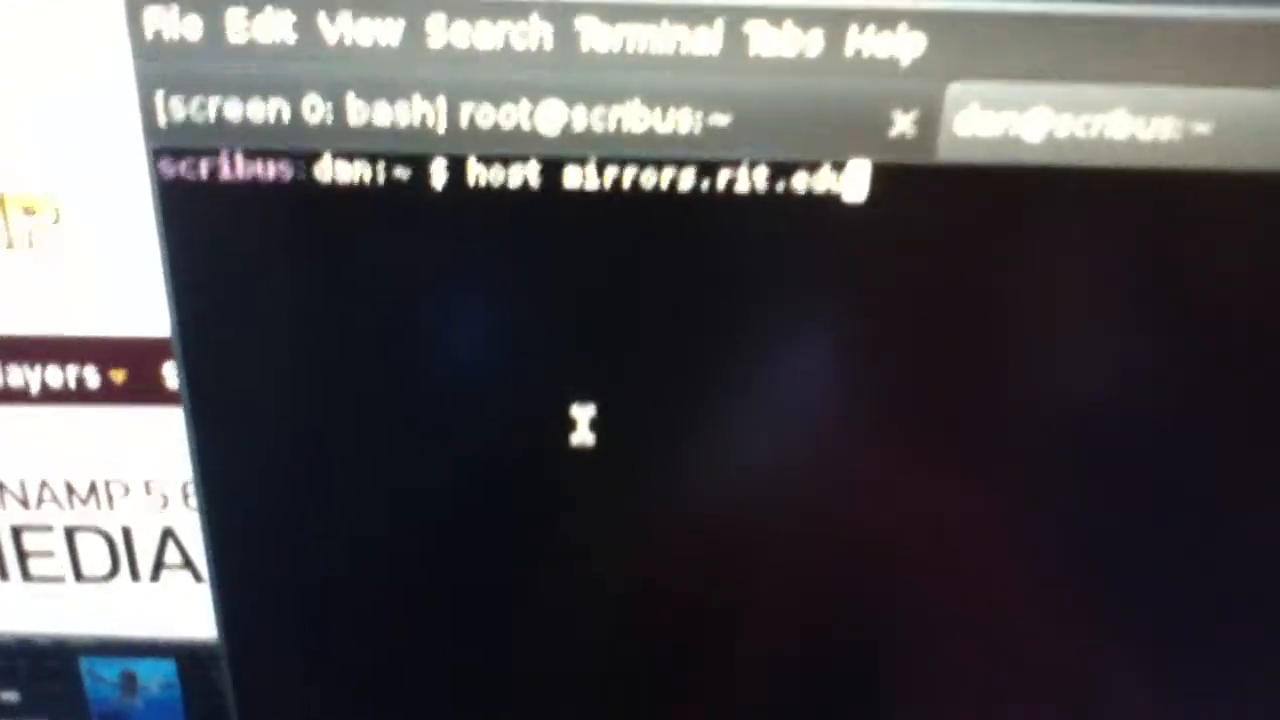
- Run 'host mirrors.rit.edu' in the terminal to look up its DNS address
key("Return")
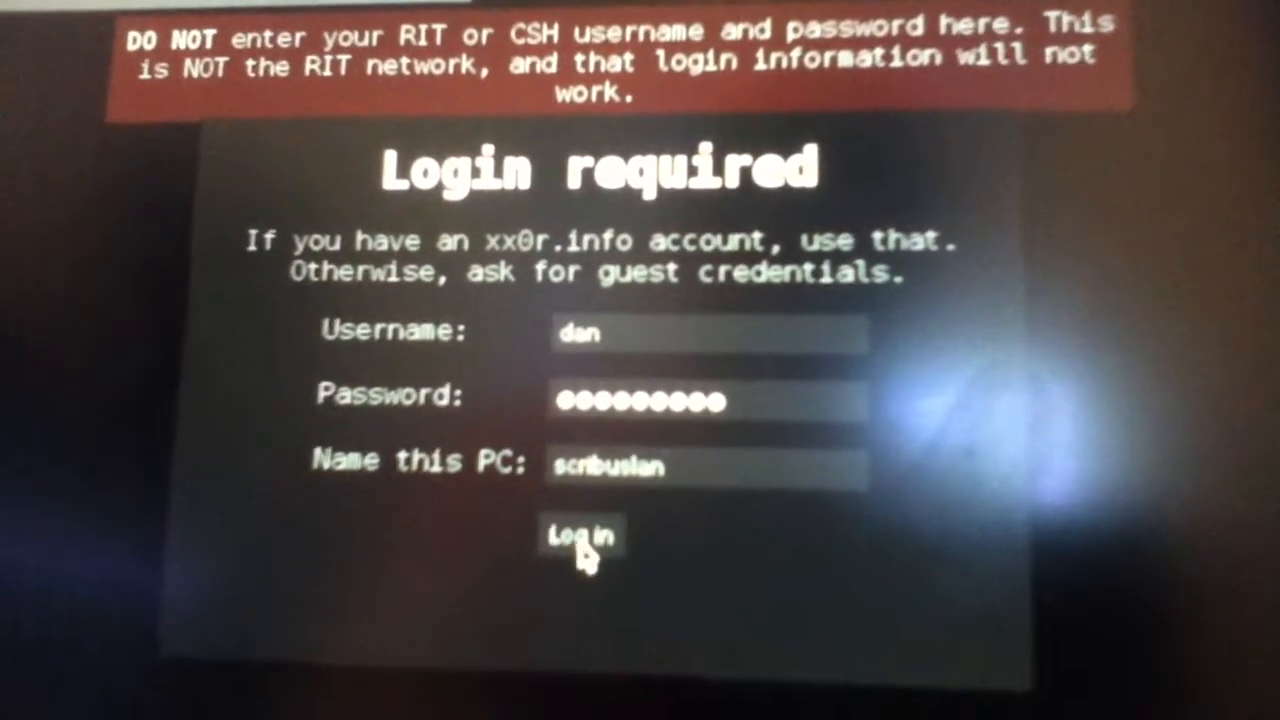
- Submit the portal's member login form for the account dan
left_click(580, 535)
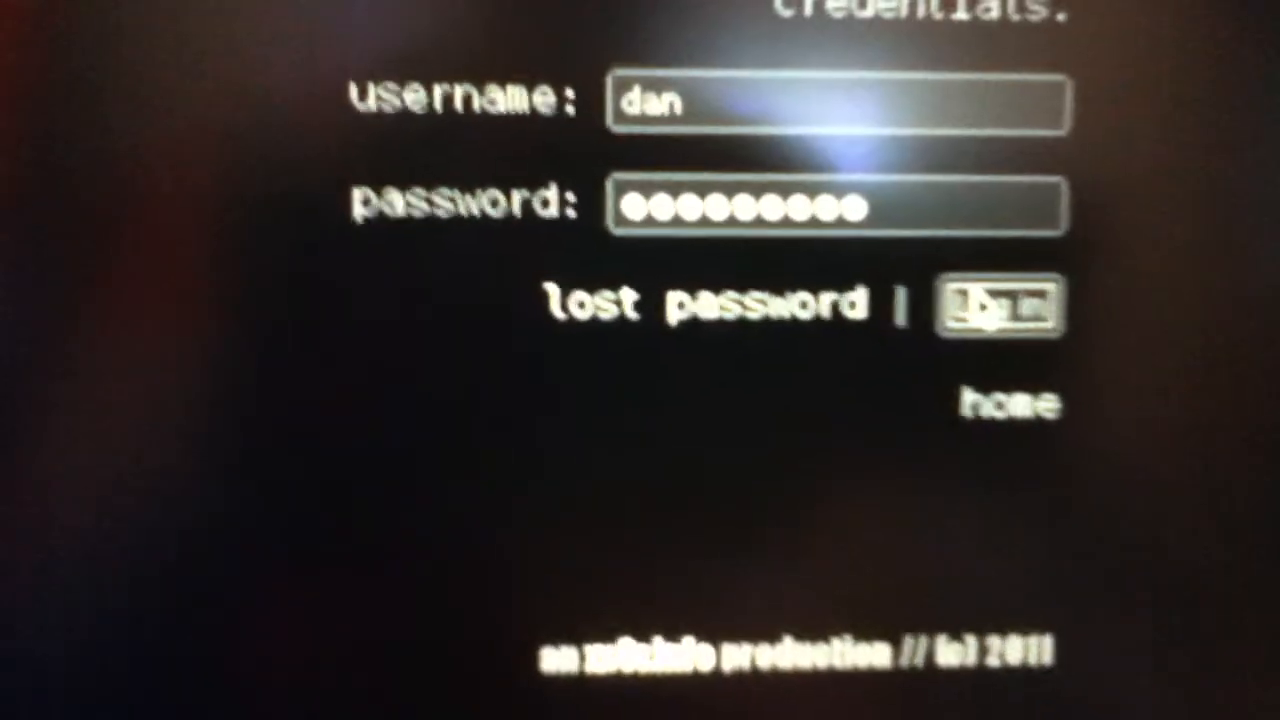
- Sign in as dan, then delete the scribuslan entry from the wifi devices list
left_click(1000, 305)
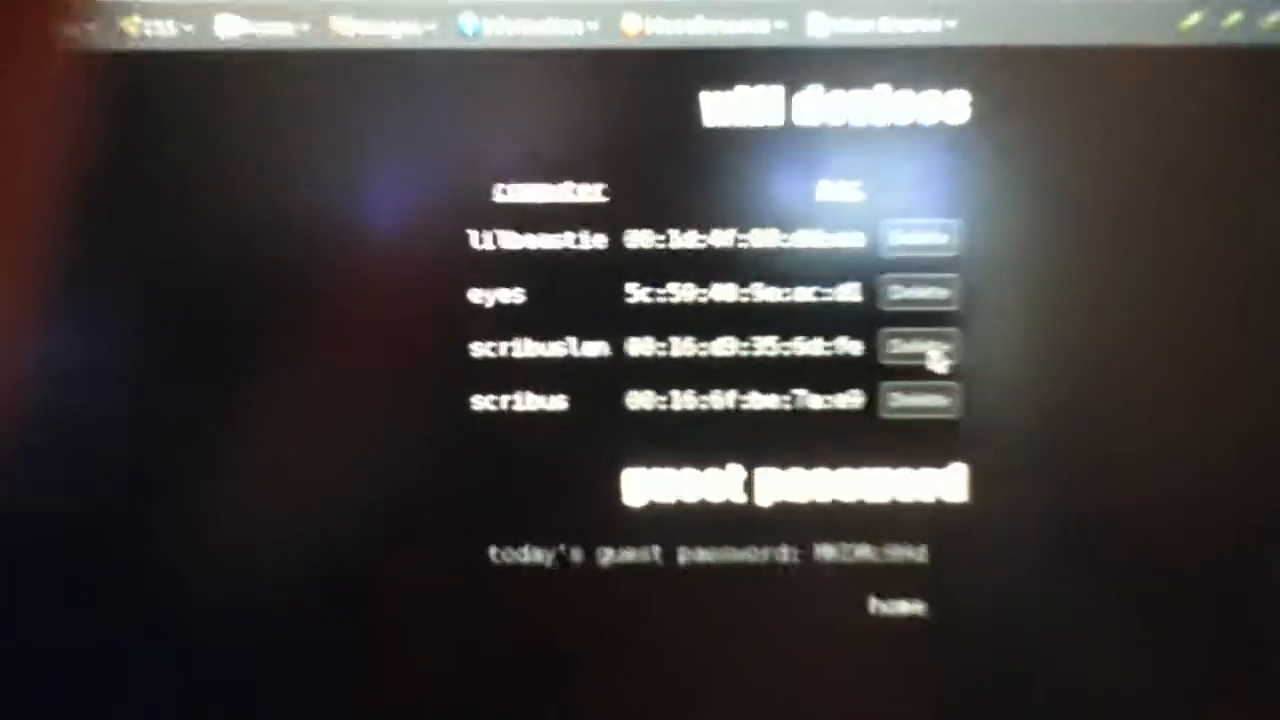
left_click(916, 348)
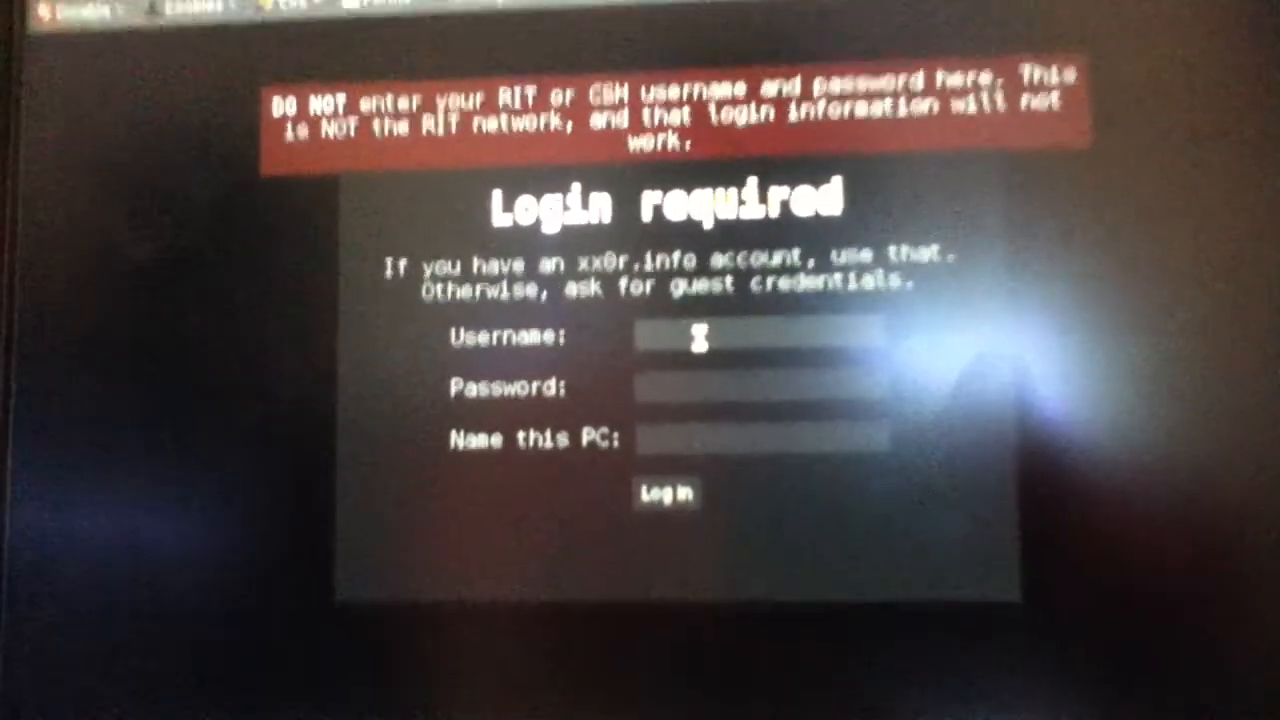
- Enter 'dan' into the Login required form fields
type("dan")
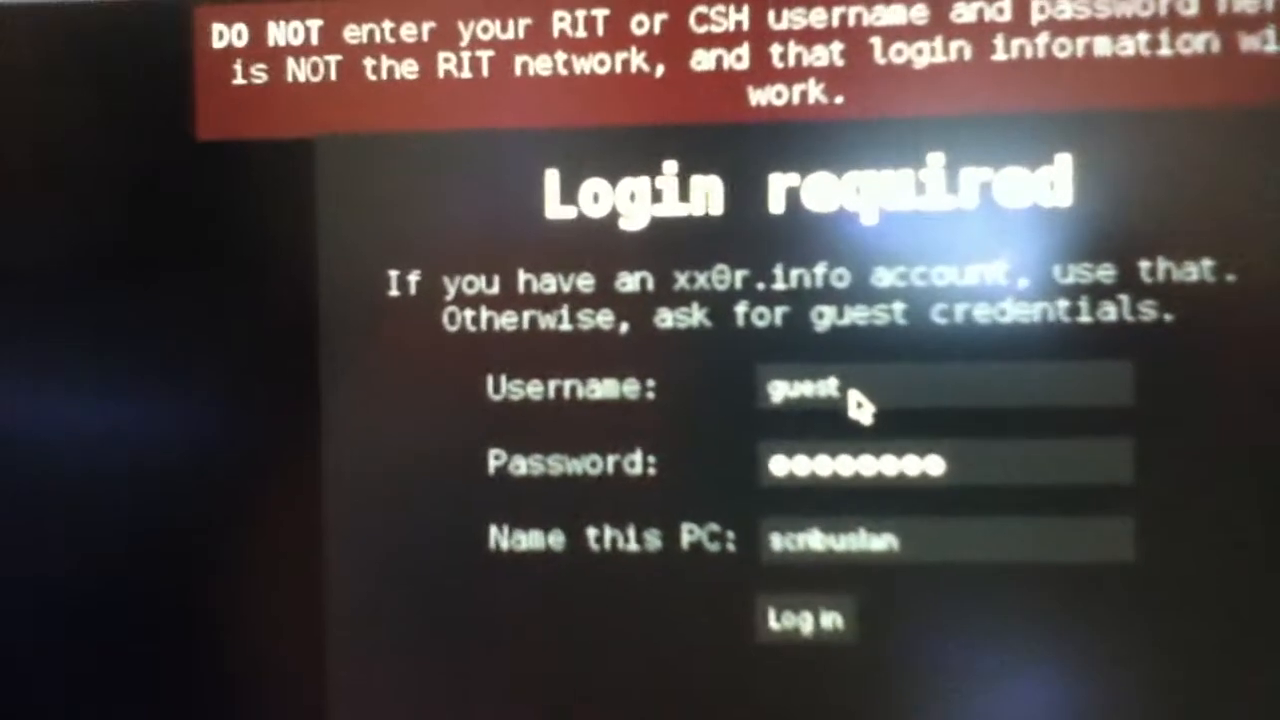
- Log in as guest, agree to the terms, and continue to the open web
left_click(805, 617)
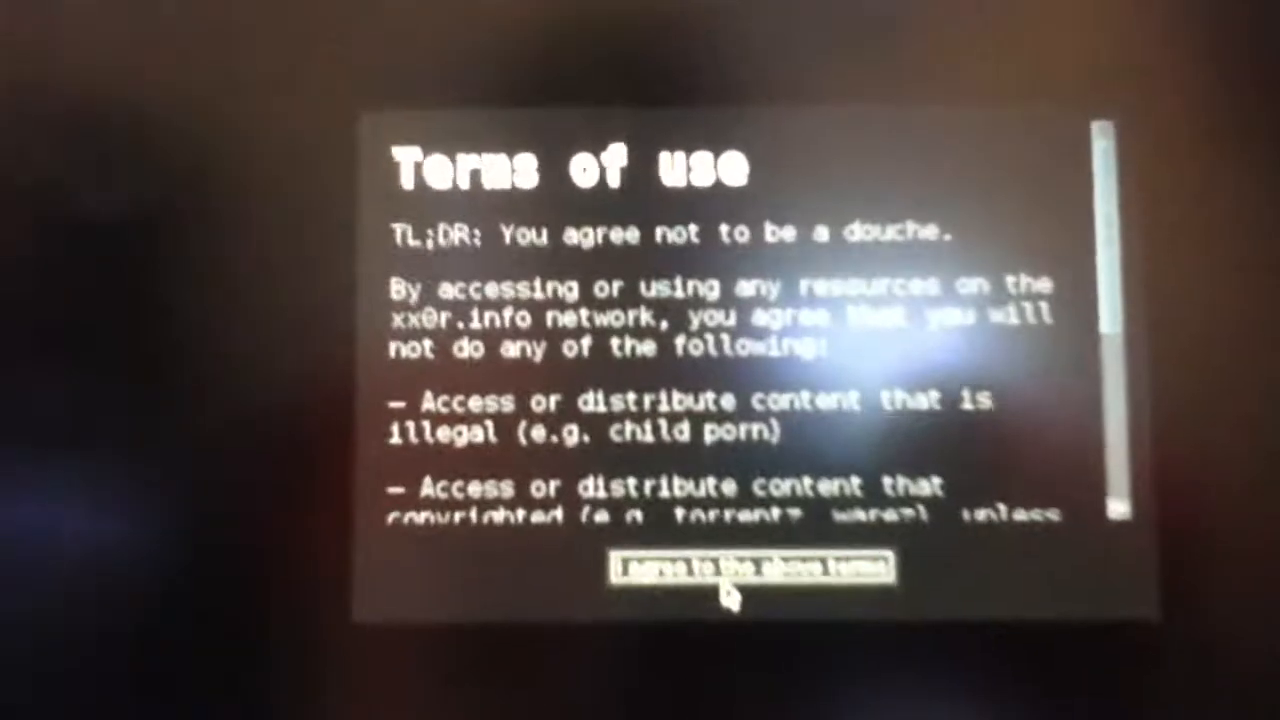
left_click(752, 568)
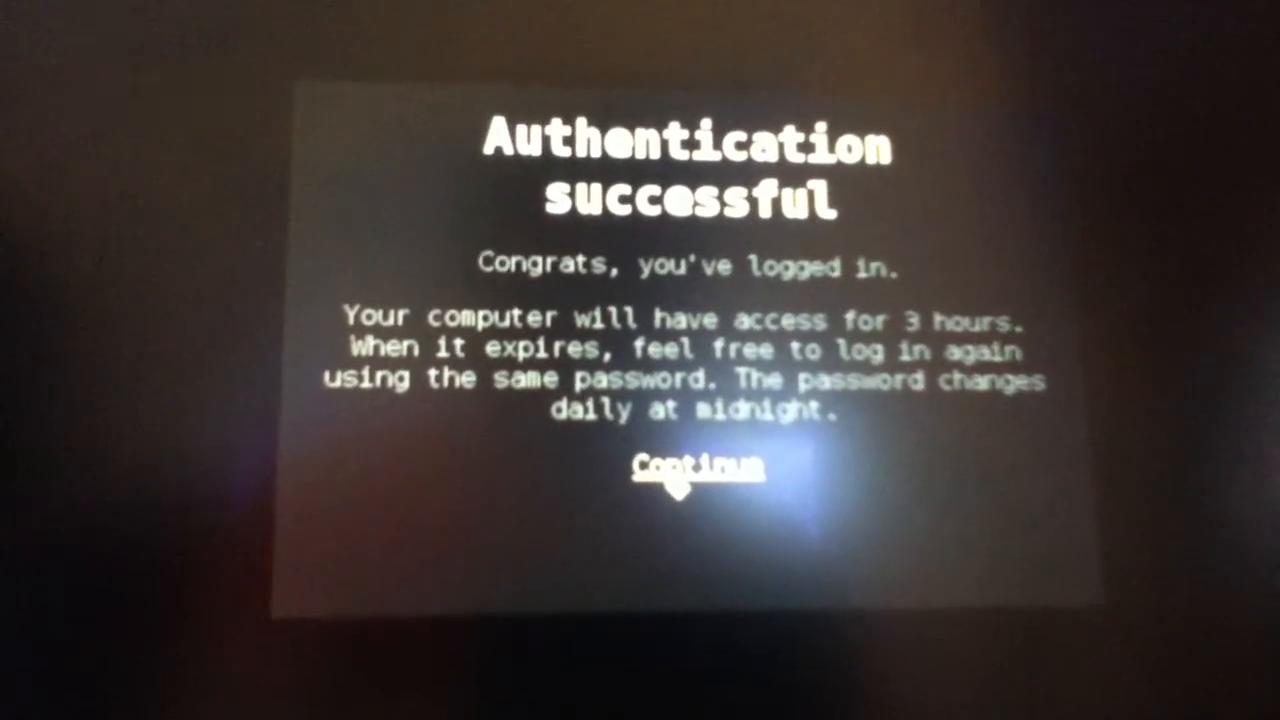
left_click(685, 468)
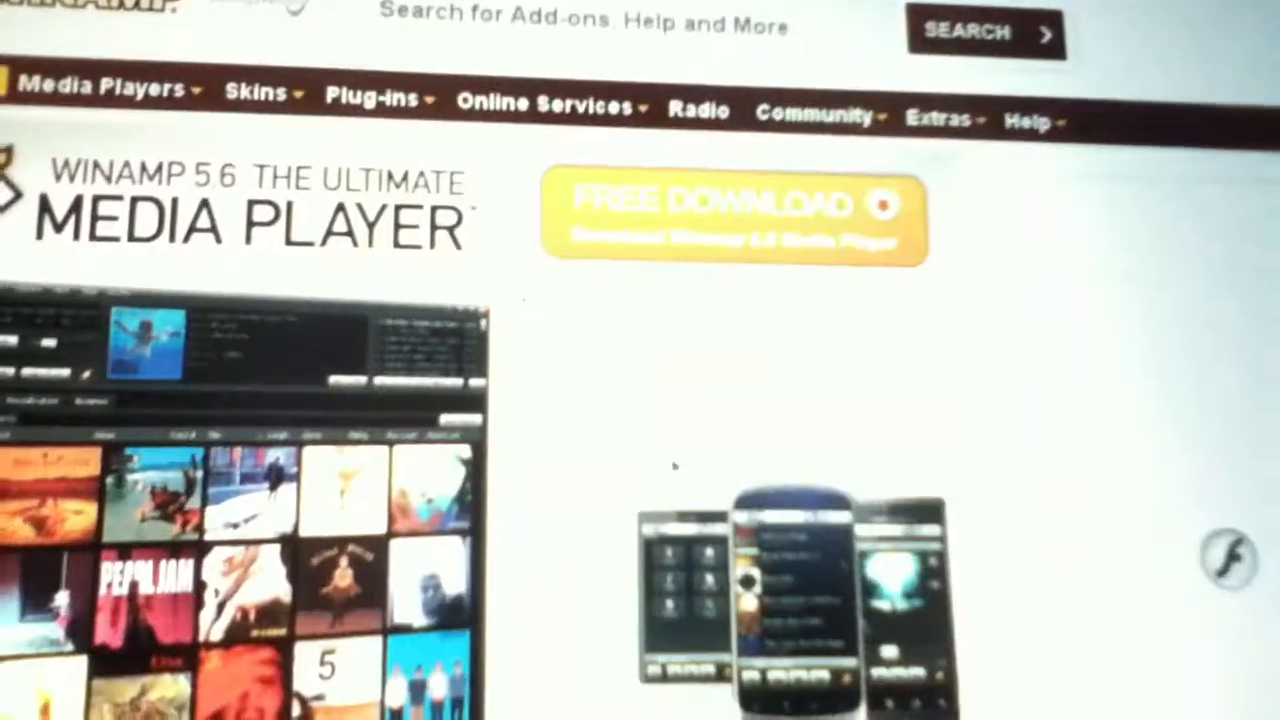